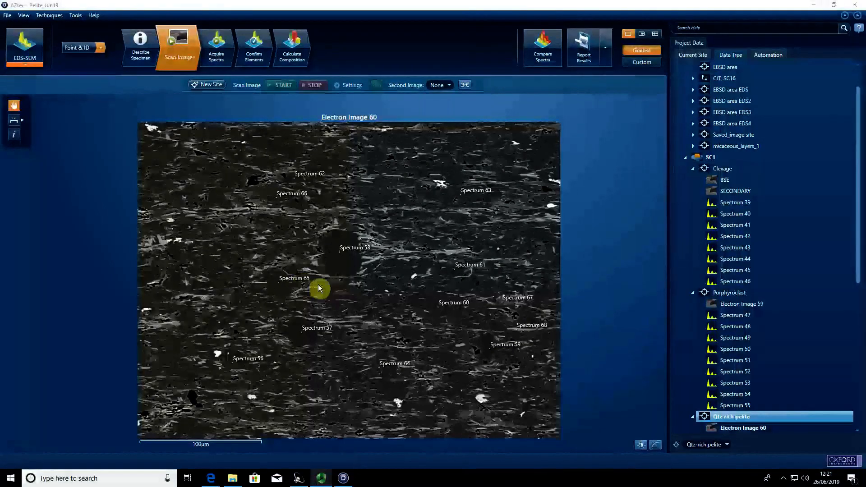
mouse_move(286, 298)
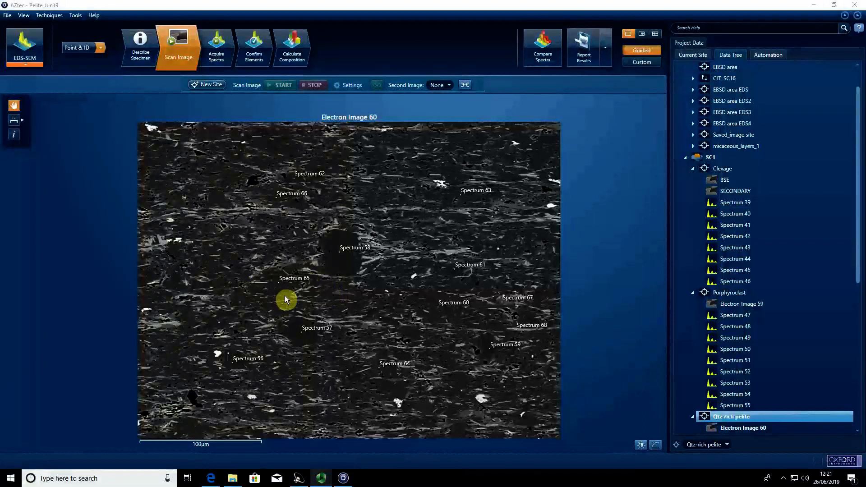
mouse_move(284, 316)
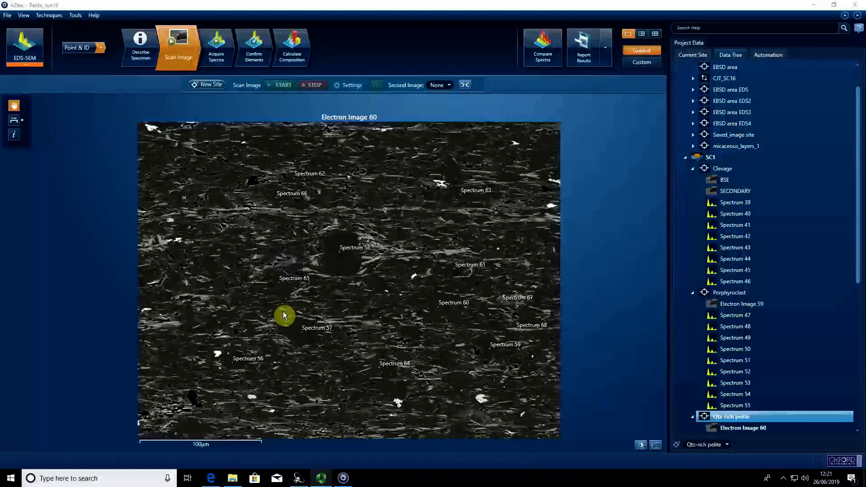
mouse_move(368, 293)
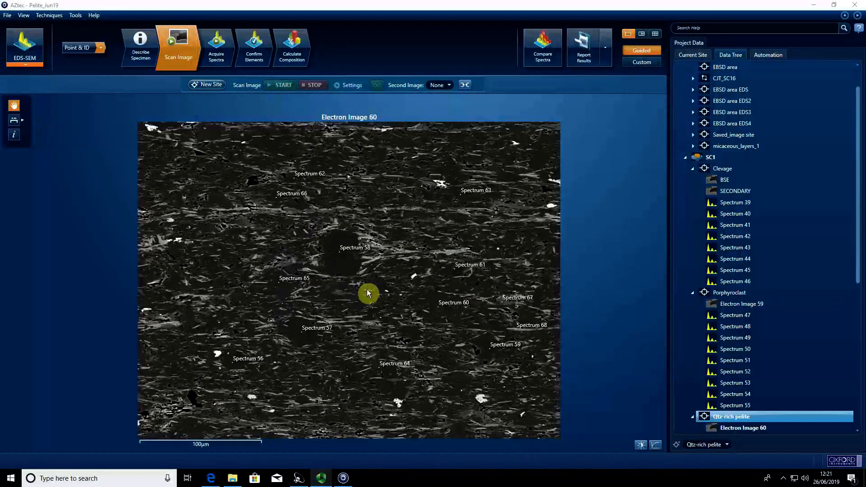
mouse_move(362, 297)
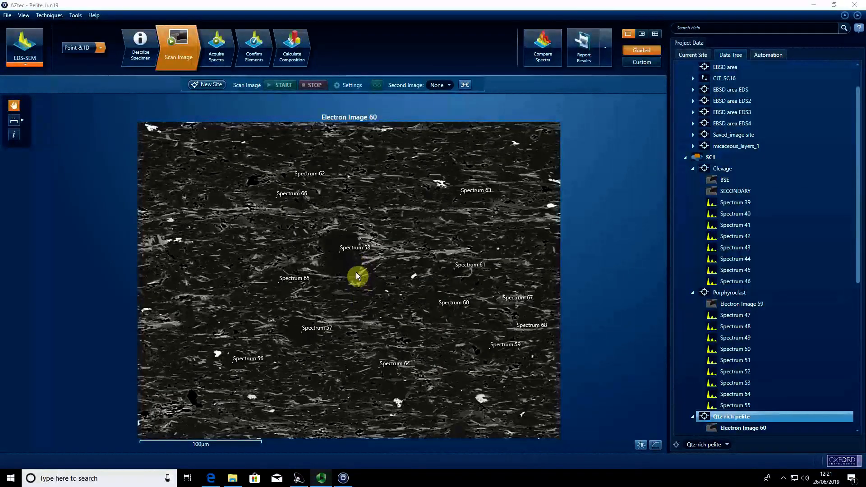
- Hide all spectrum acquisition areas on Electron Image 60 via Show Acquisition Areas > Show None
right_click(357, 276)
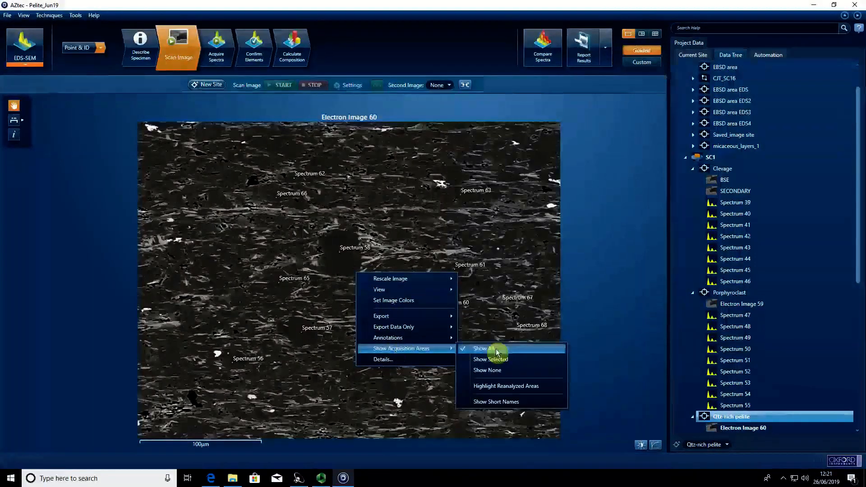
mouse_move(495, 370)
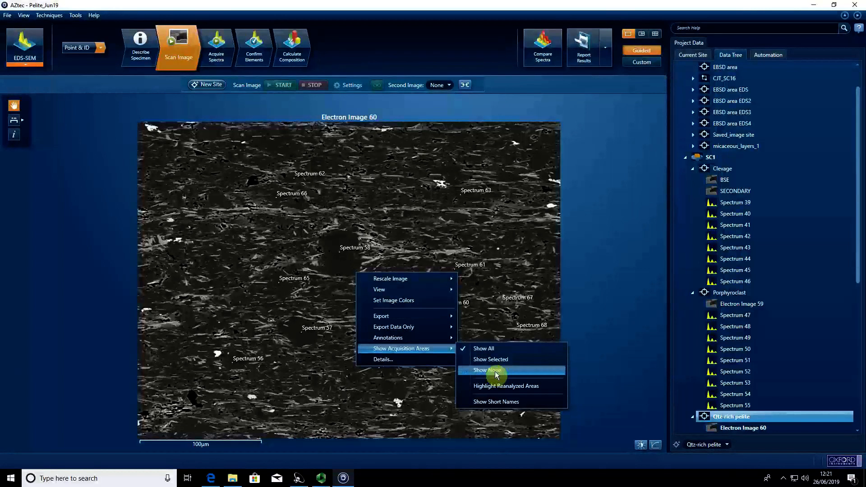
left_click(487, 370)
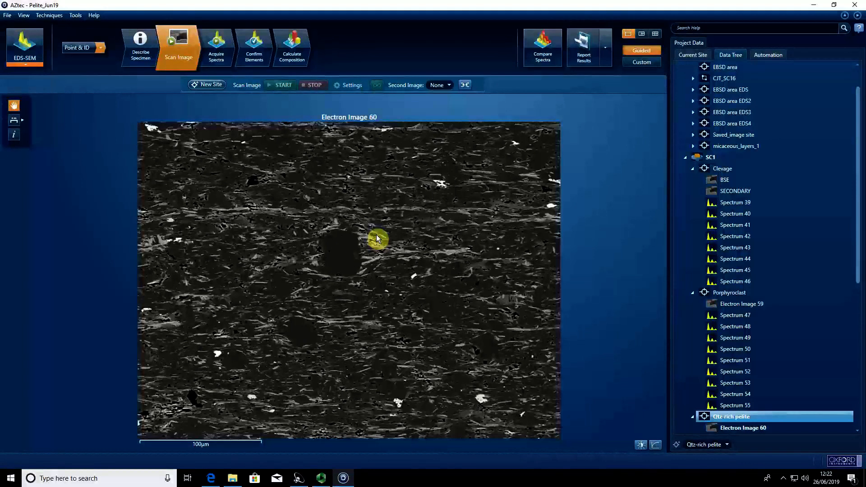
right_click(378, 239)
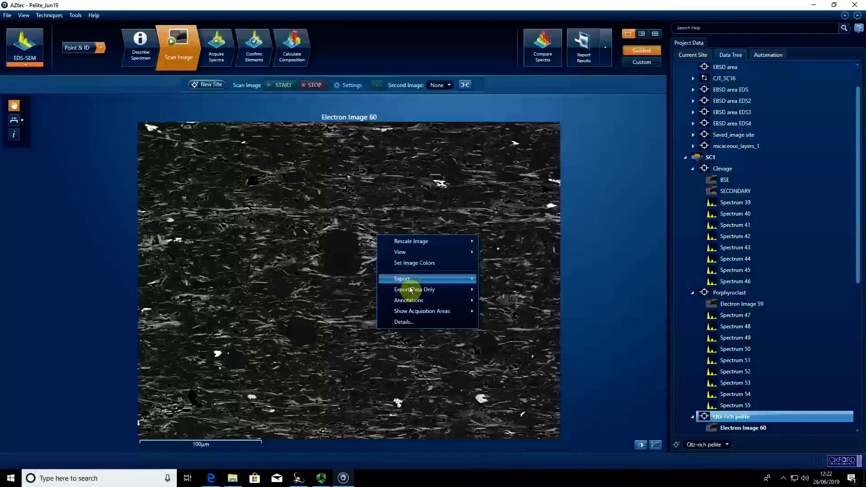
mouse_move(404, 322)
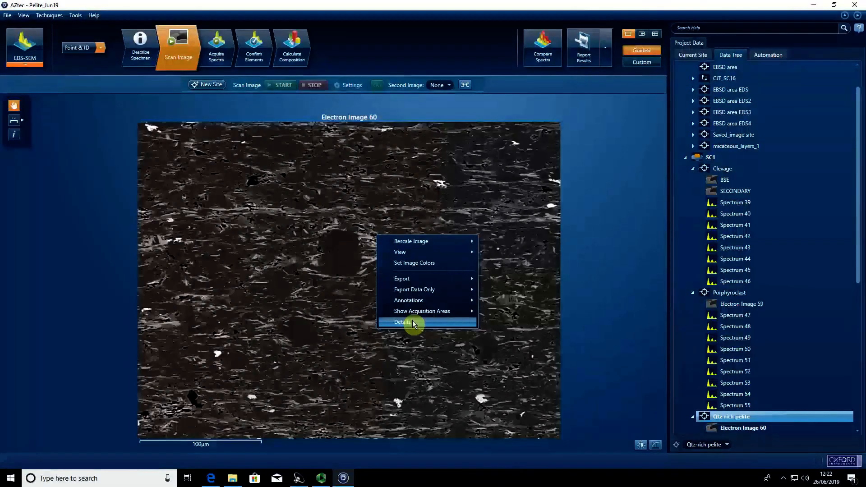
left_click(402, 323)
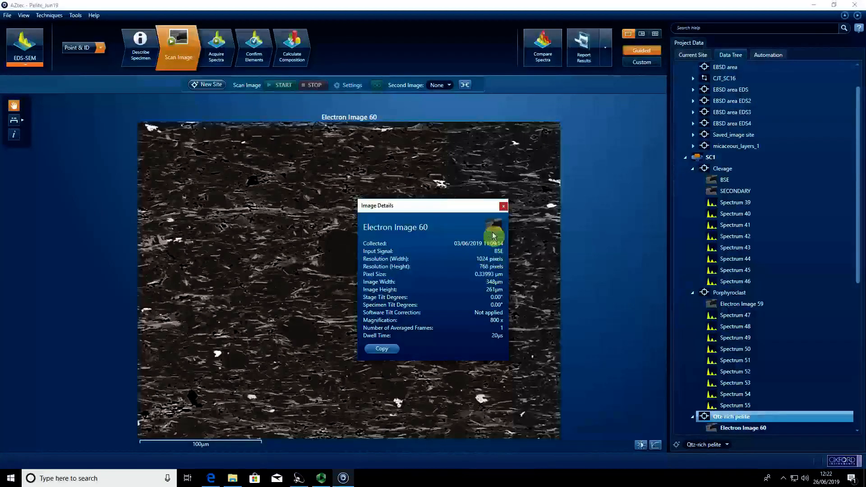
left_click(502, 206)
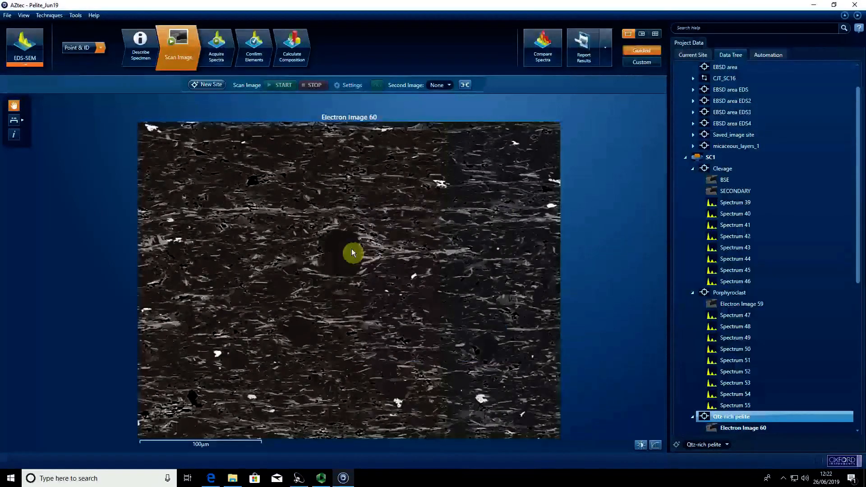
- Bring up the export window for Electron Image 60 from its context menu
right_click(354, 252)
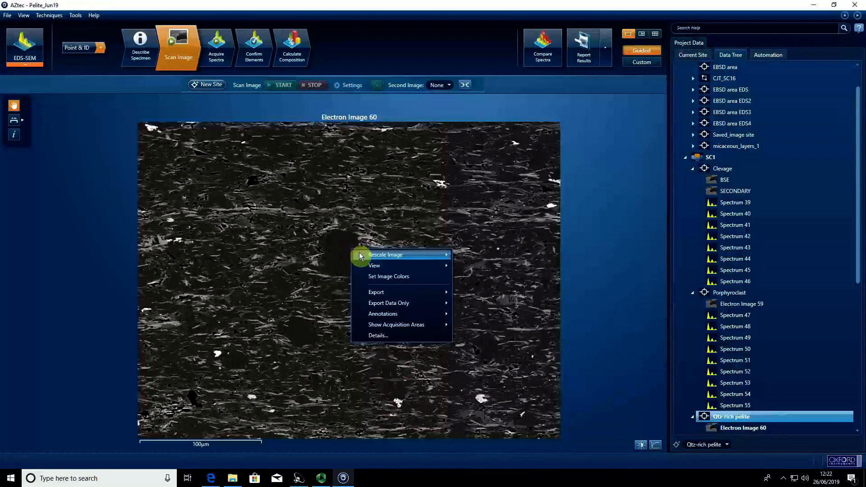
mouse_move(479, 343)
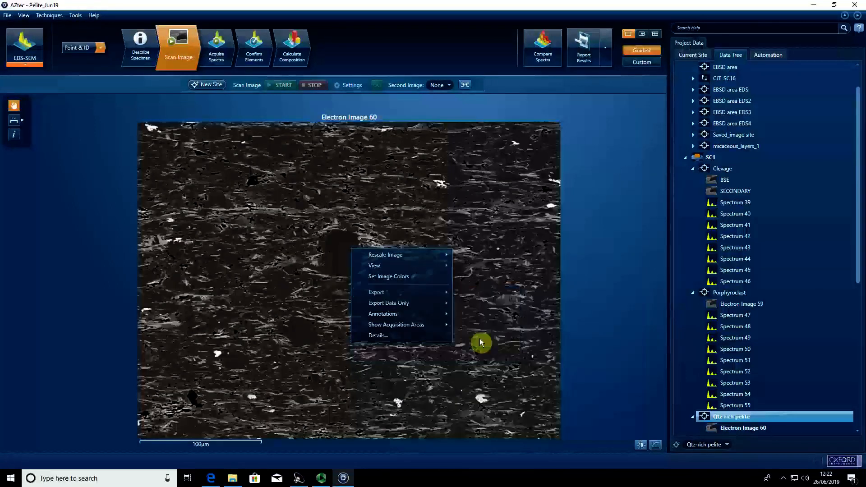
left_click(376, 292)
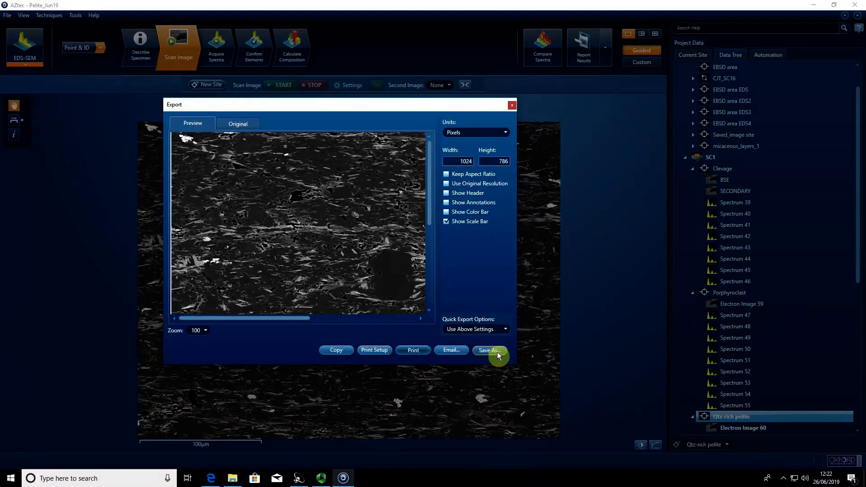
left_click(488, 350)
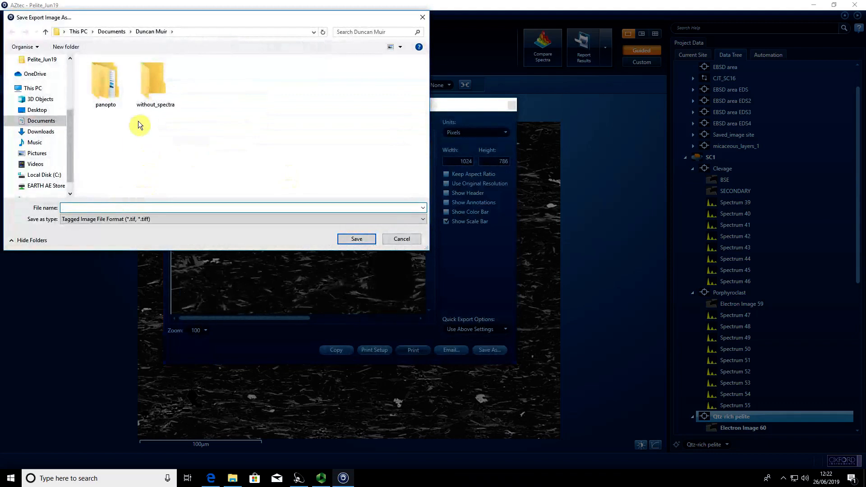
type("tr")
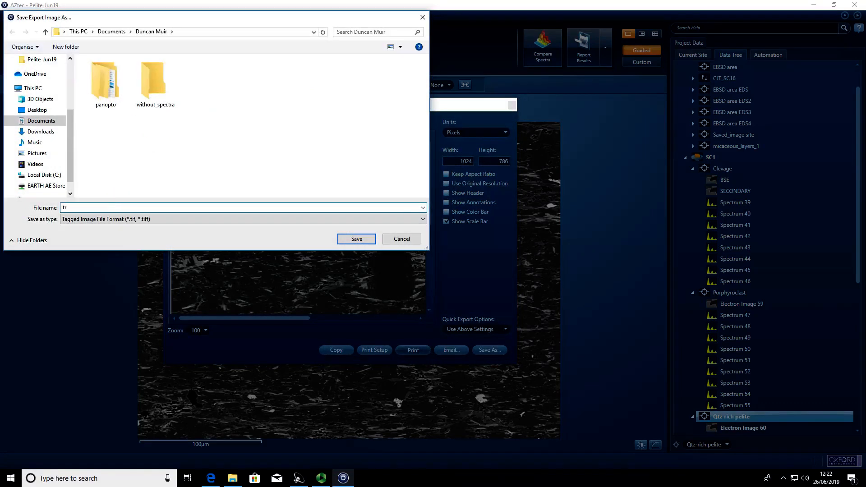
left_click(401, 238)
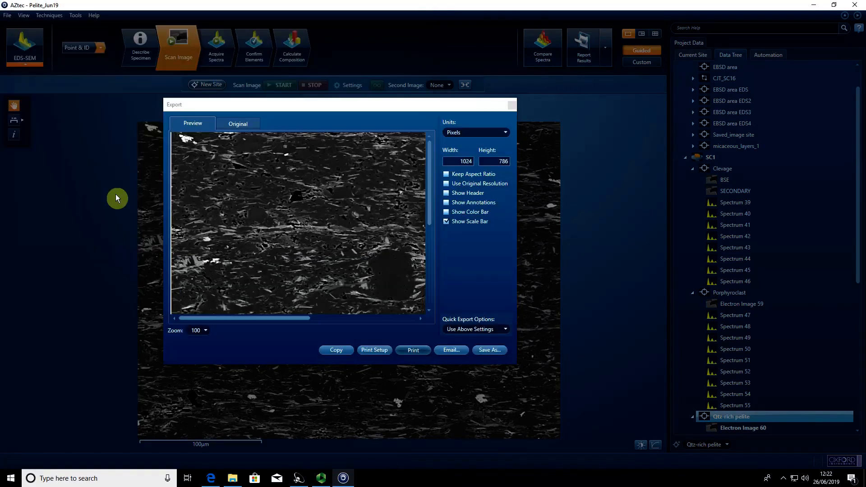
left_click(510, 105)
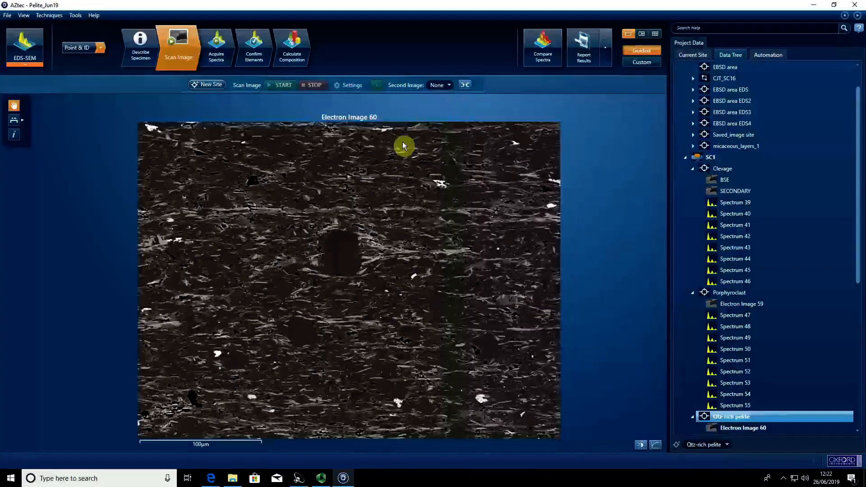
- Start a Batch Export of the SC1 project's images from the Data Tree
right_click(723, 157)
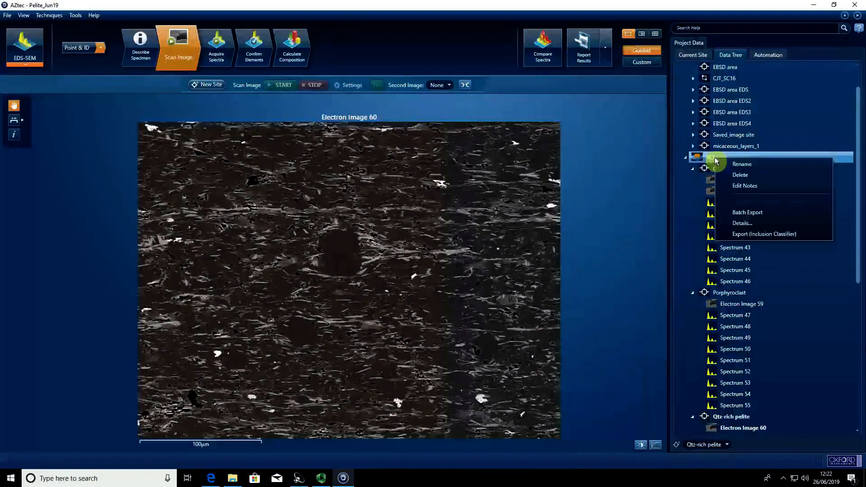
left_click(747, 212)
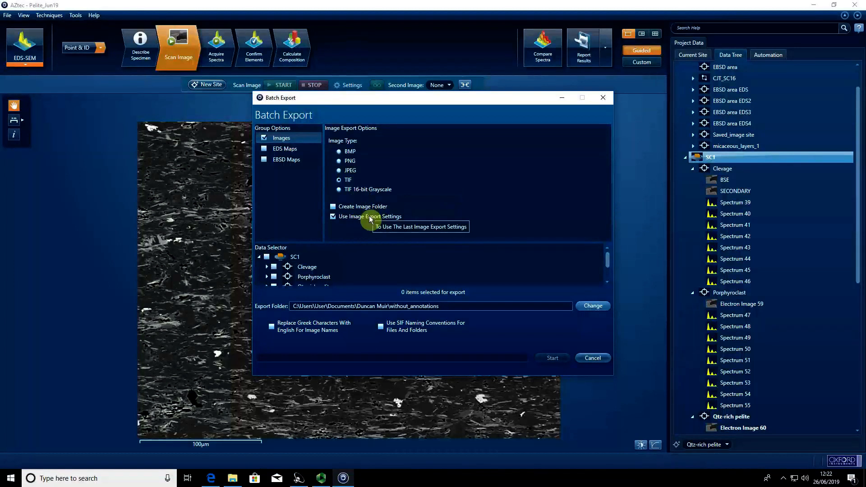
mouse_move(268, 257)
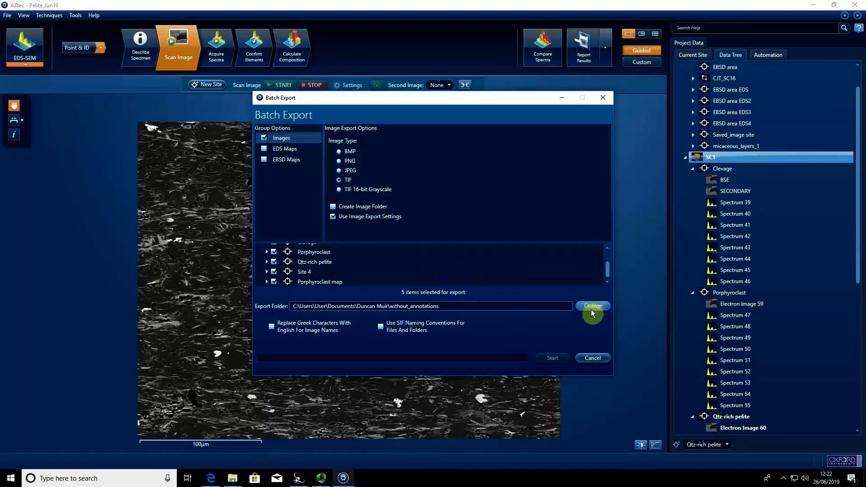
- Change the batch export destination to the without_spectra folder
left_click(592, 305)
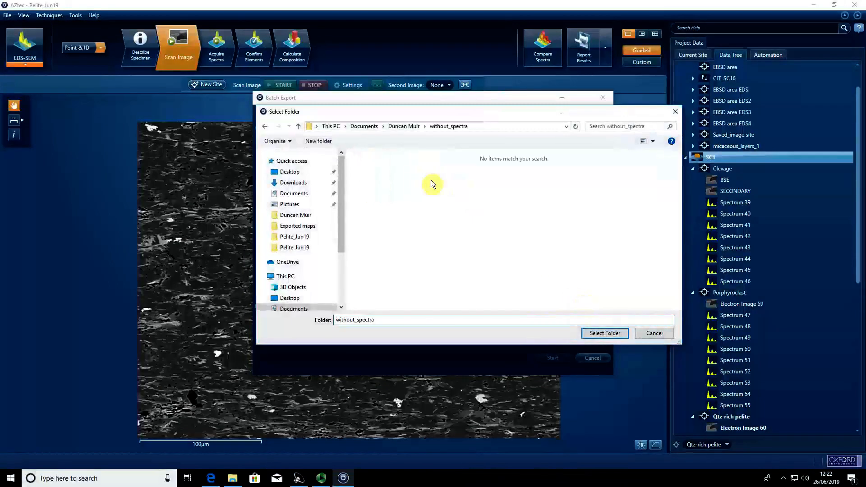
left_click(604, 333)
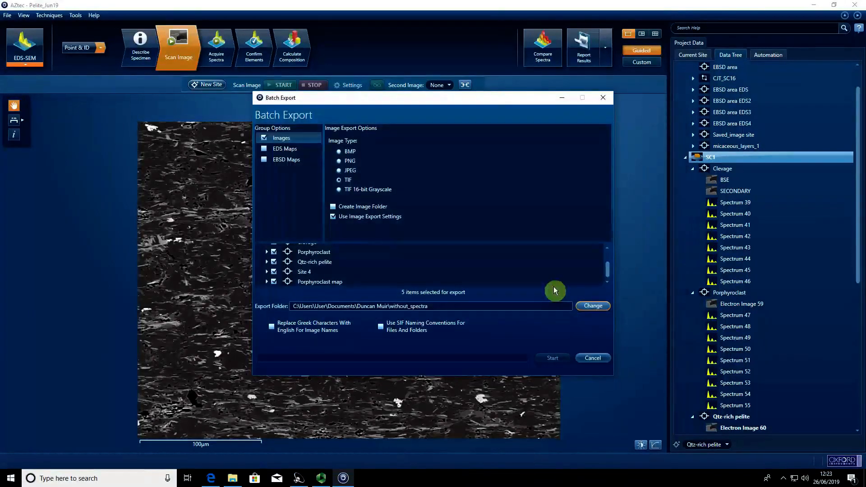
mouse_move(452, 314)
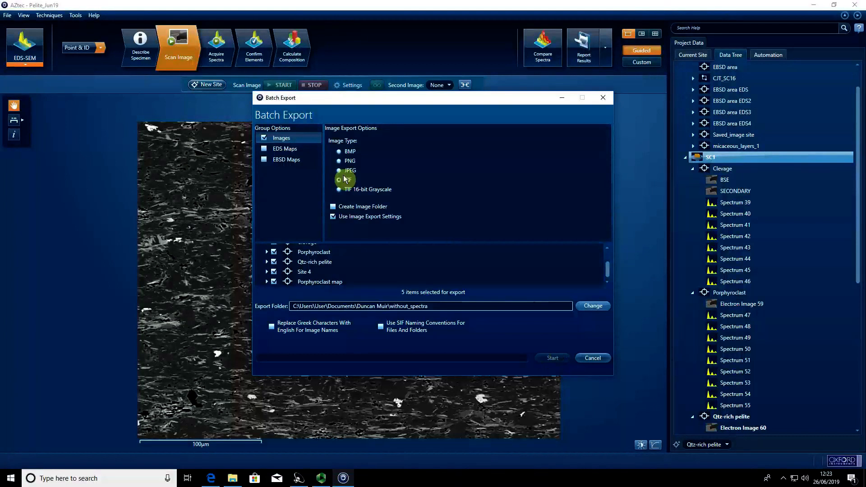
- Export the five selected SC1 sites as TIF images and let the batch run finish
left_click(339, 179)
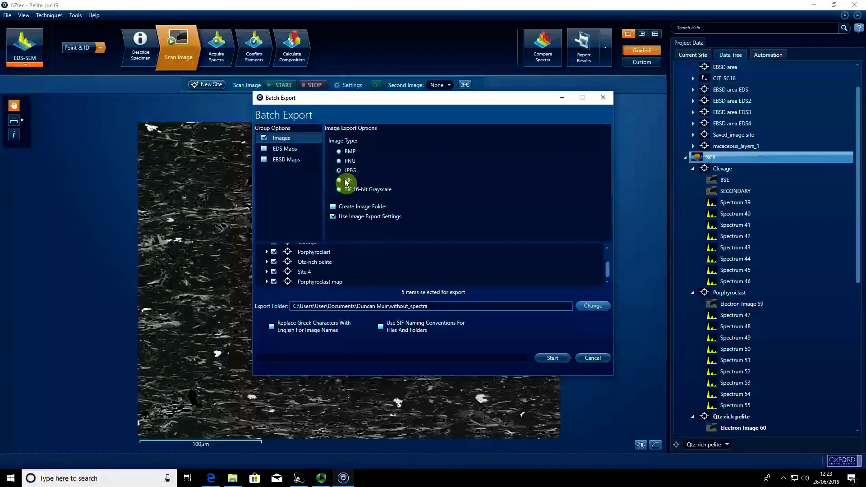
left_click(339, 179)
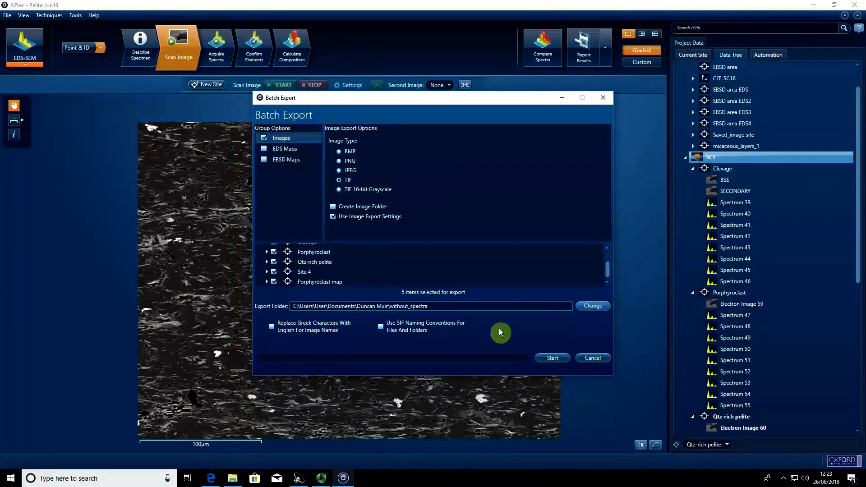
left_click(551, 359)
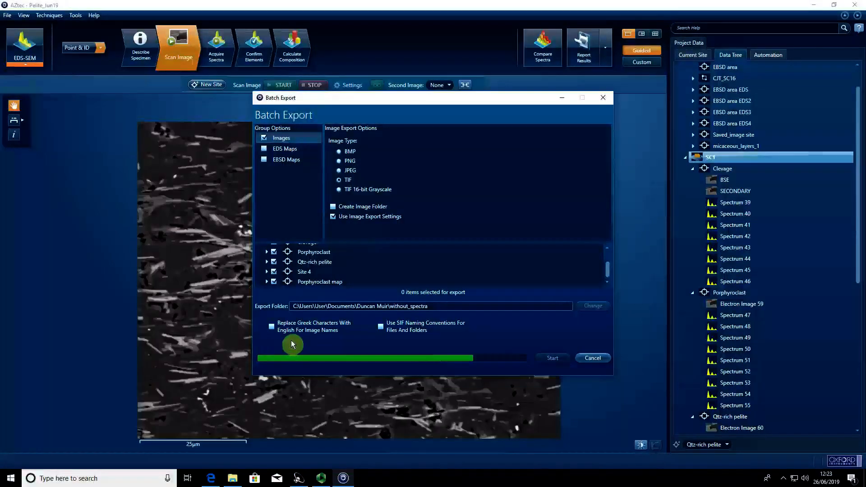
left_click(551, 358)
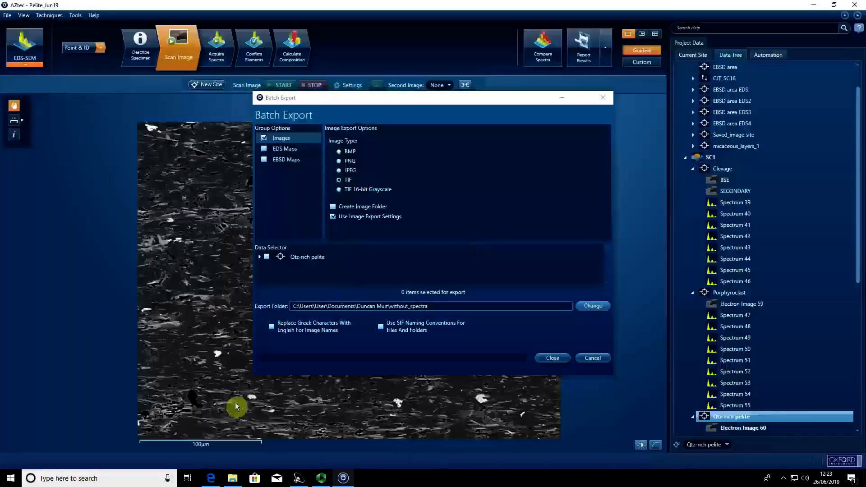
mouse_move(233, 478)
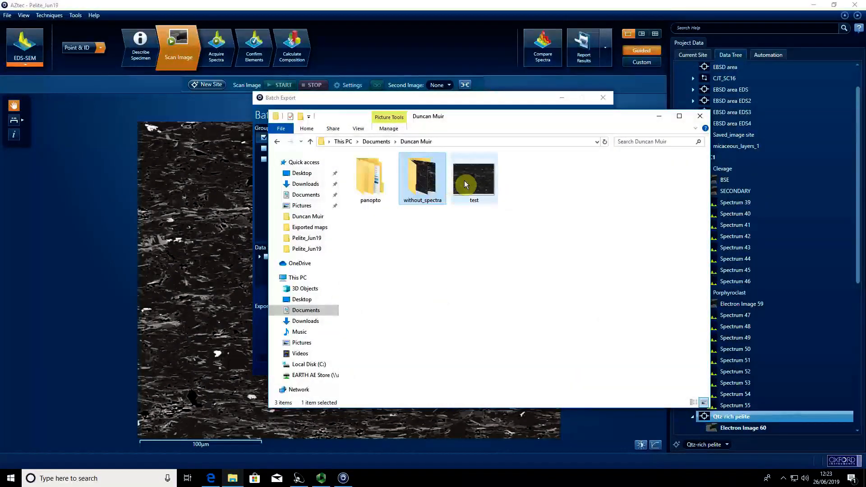
- Preview the test image, then check the BSE TIF inside the without_spectra folder
double_click(474, 178)
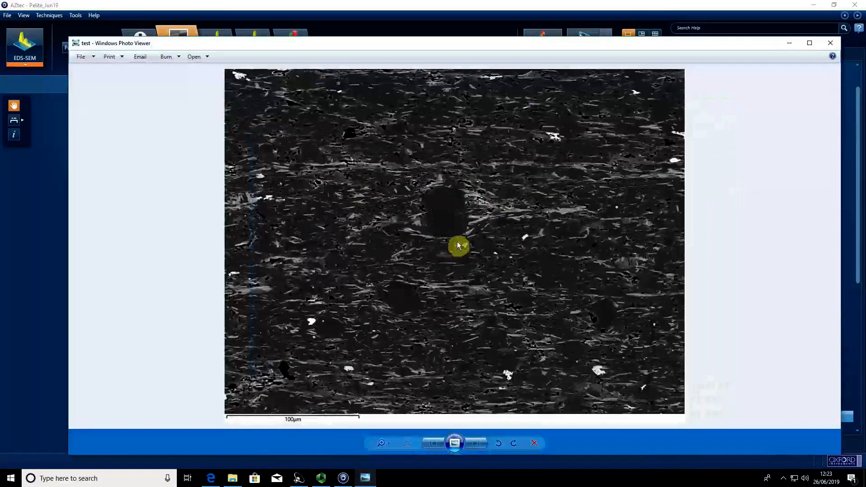
left_click(830, 42)
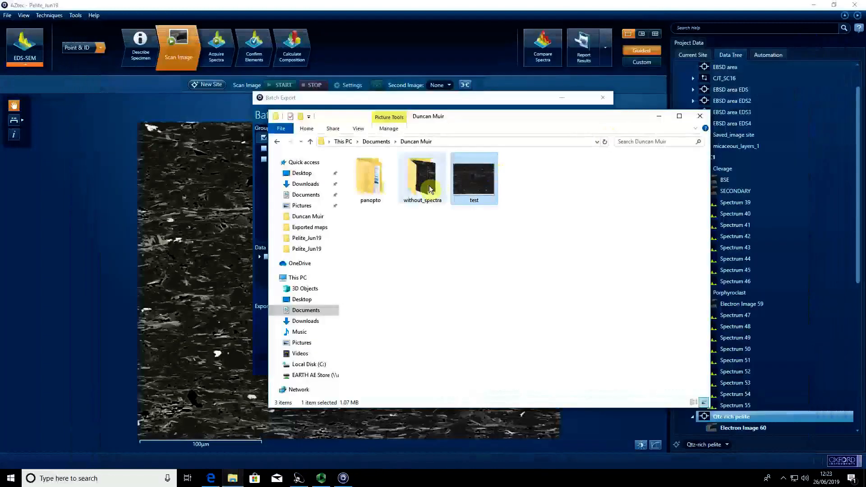
double_click(473, 174)
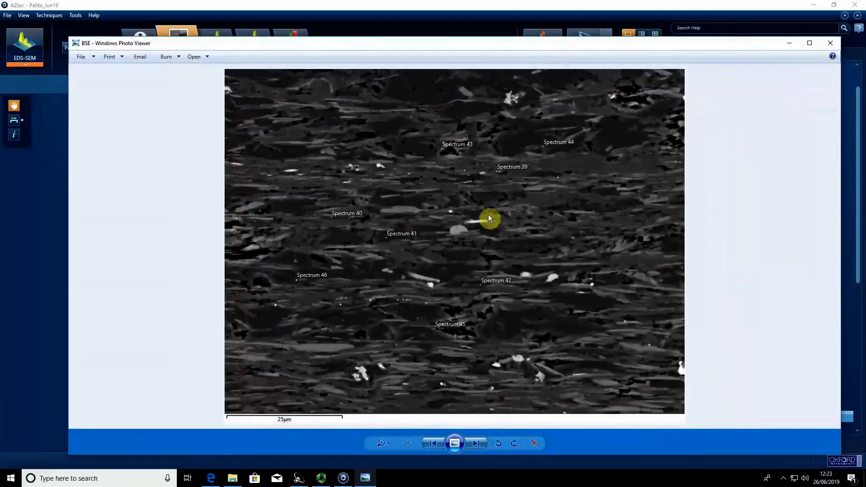
mouse_move(478, 216)
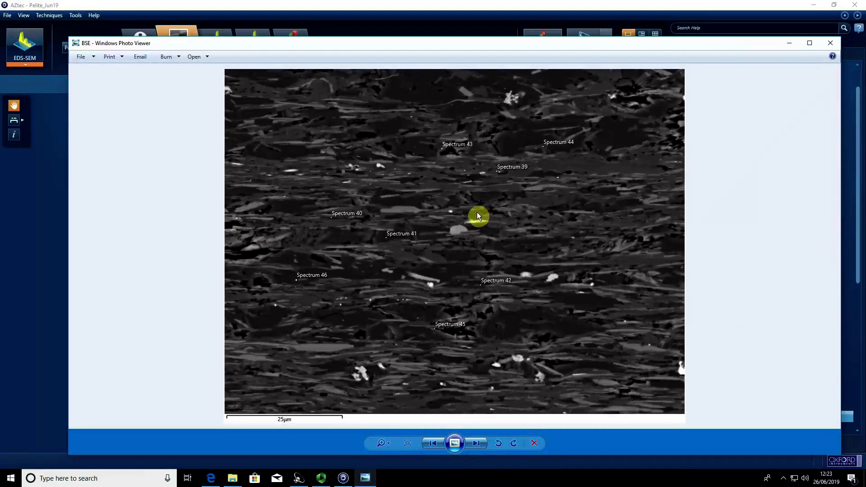
mouse_move(830, 43)
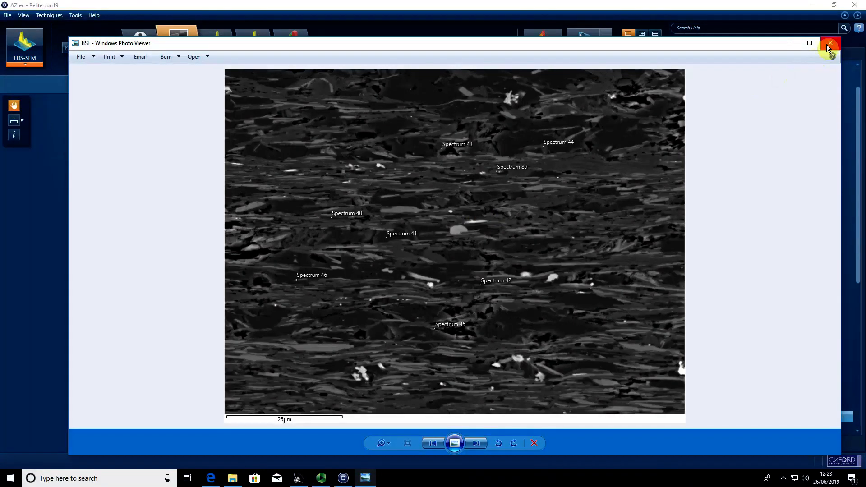
mouse_move(829, 45)
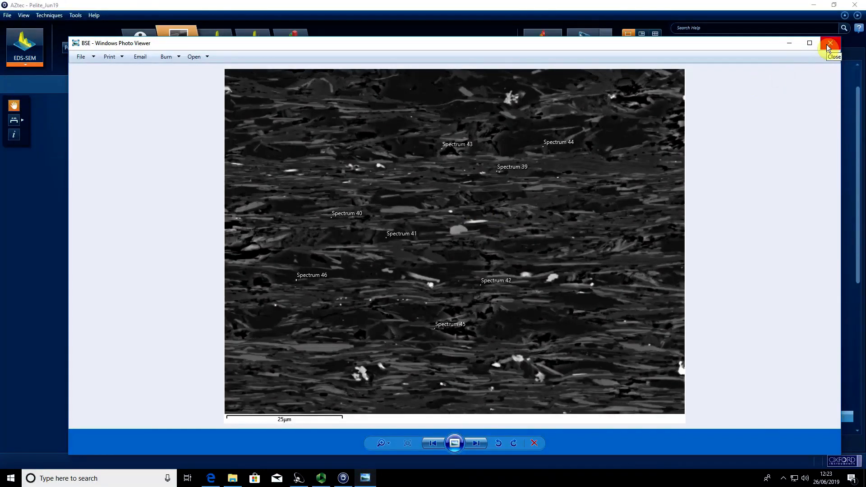
left_click(830, 43)
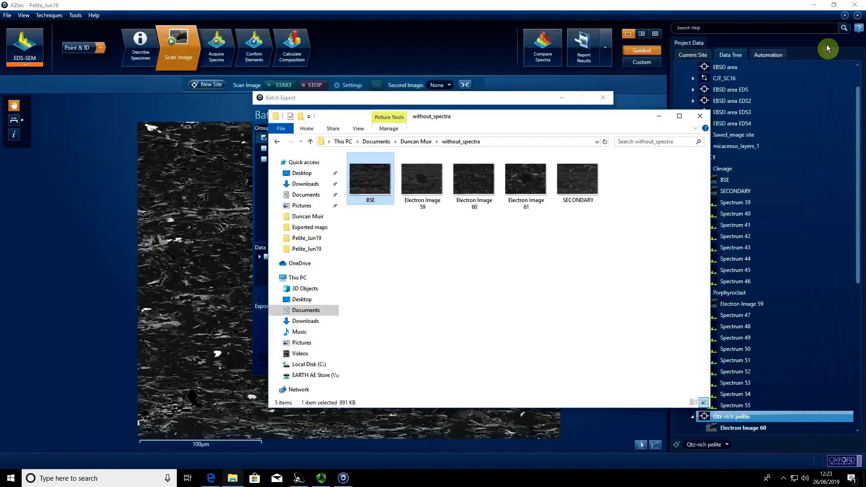
- Close Explorer and Batch Export and go to the Reports page of Preferences
left_click(700, 116)
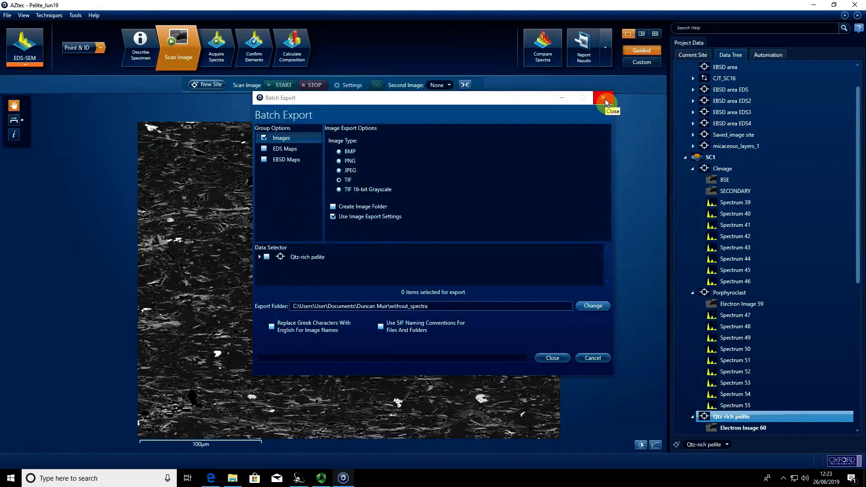
left_click(74, 15)
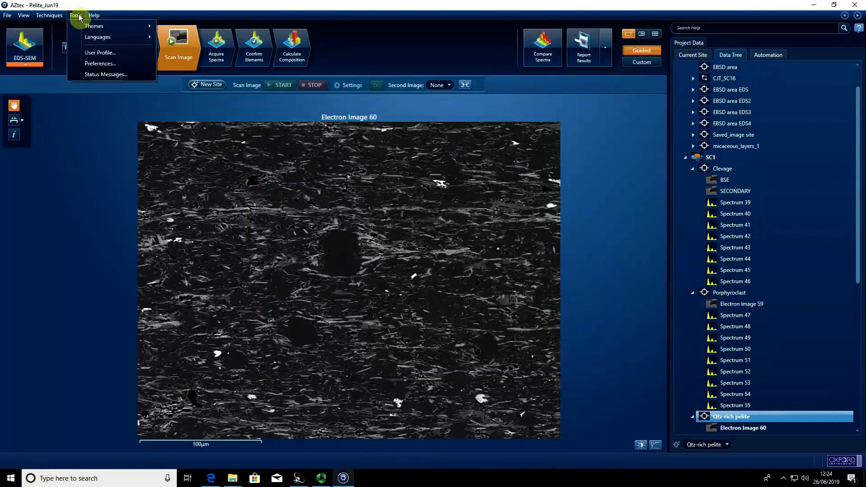
left_click(100, 63)
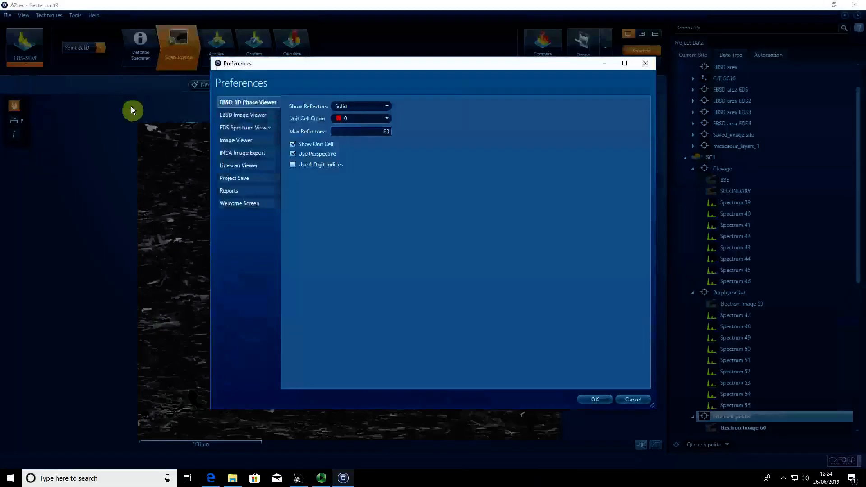
left_click(228, 190)
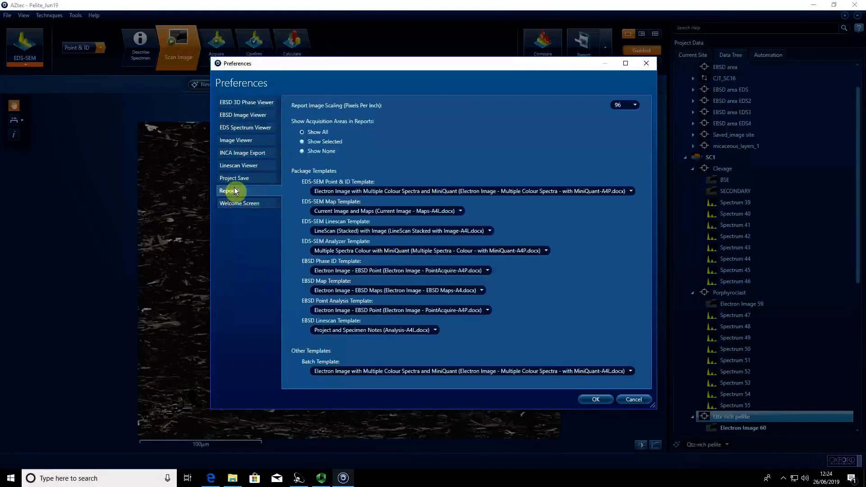
mouse_move(317, 121)
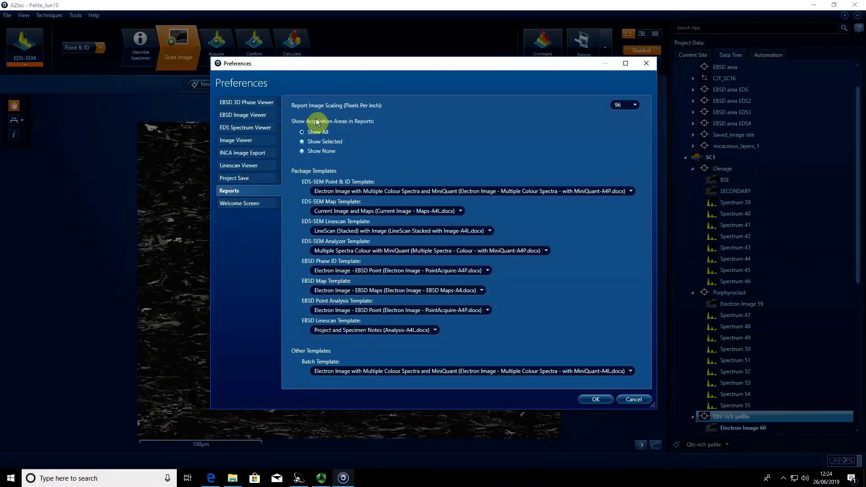
mouse_move(359, 127)
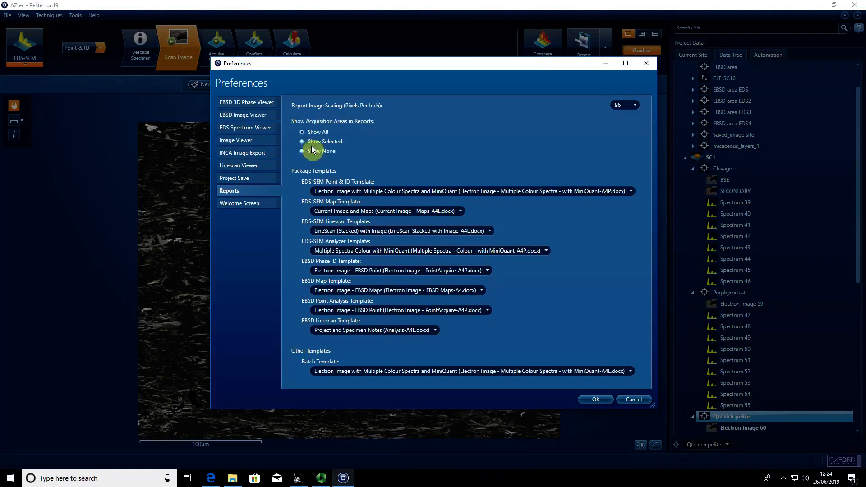
- Set Show Acquisition Areas in Reports to include all areas and apply it
left_click(302, 132)
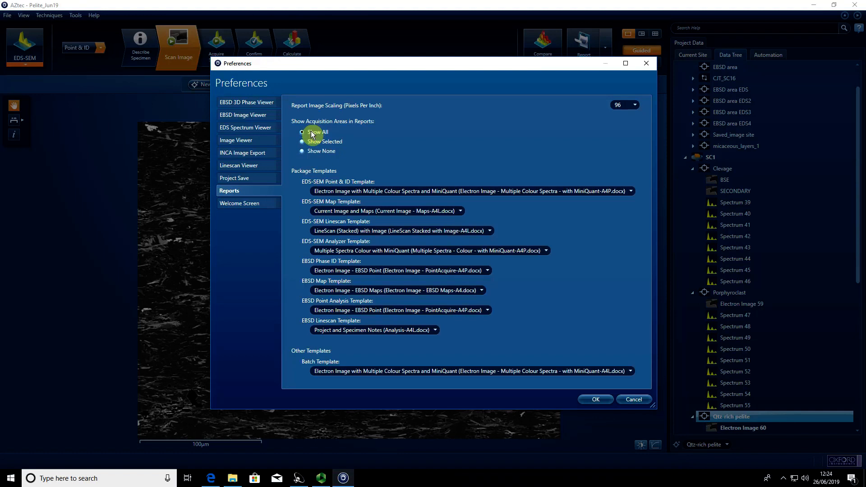
left_click(302, 151)
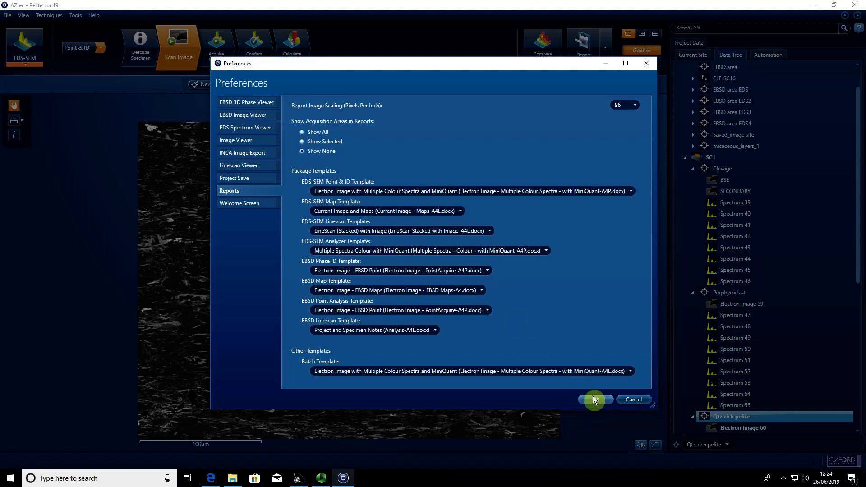
left_click(594, 400)
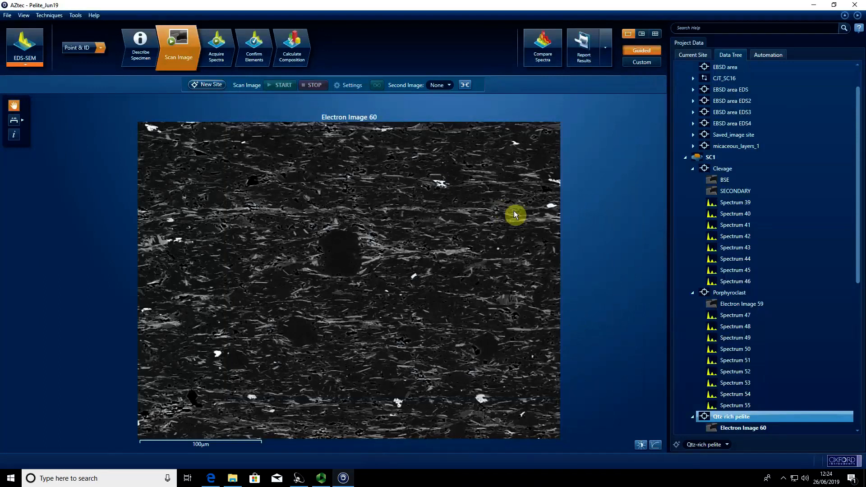
- Re-run the SC1 batch export into without_spectra, overwriting existing files, and dismiss the finished message
right_click(711, 157)
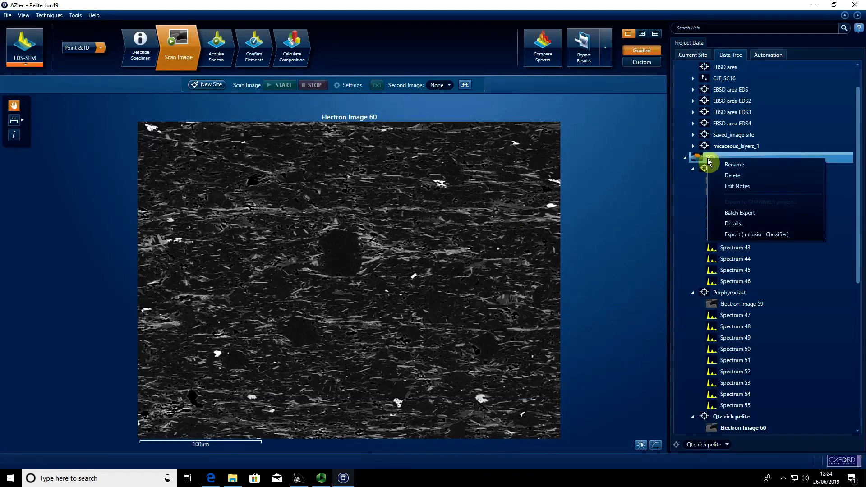
mouse_move(739, 213)
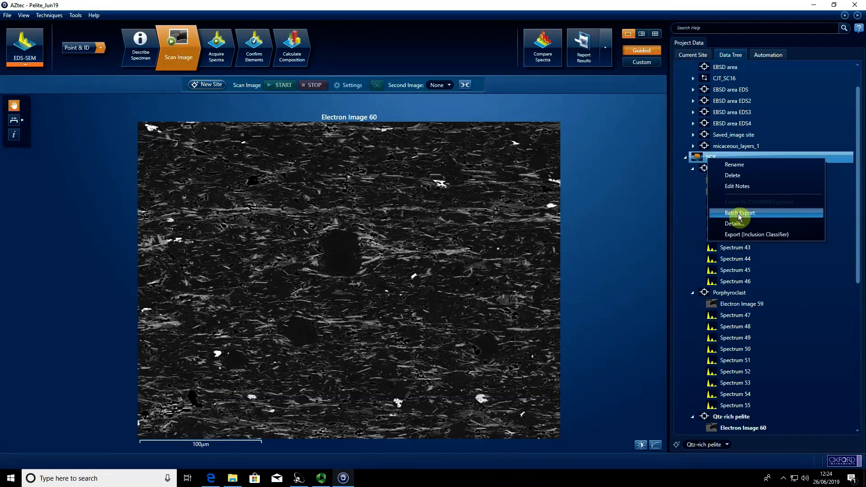
left_click(739, 213)
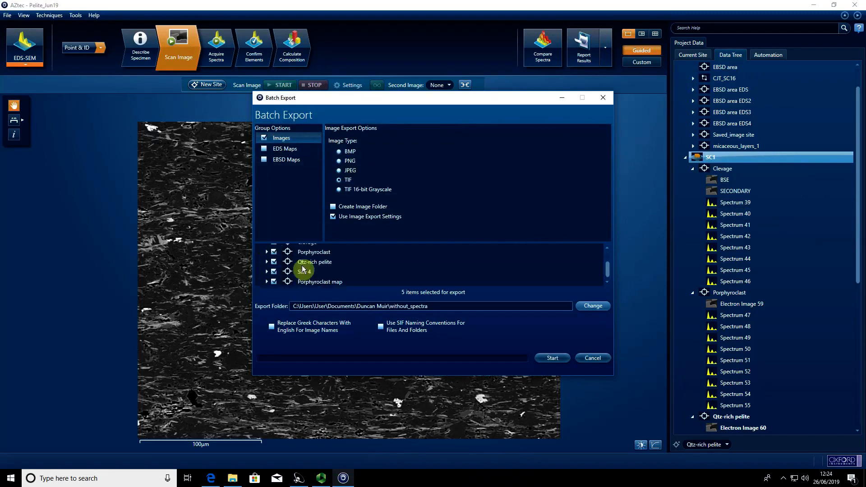
mouse_move(558, 309)
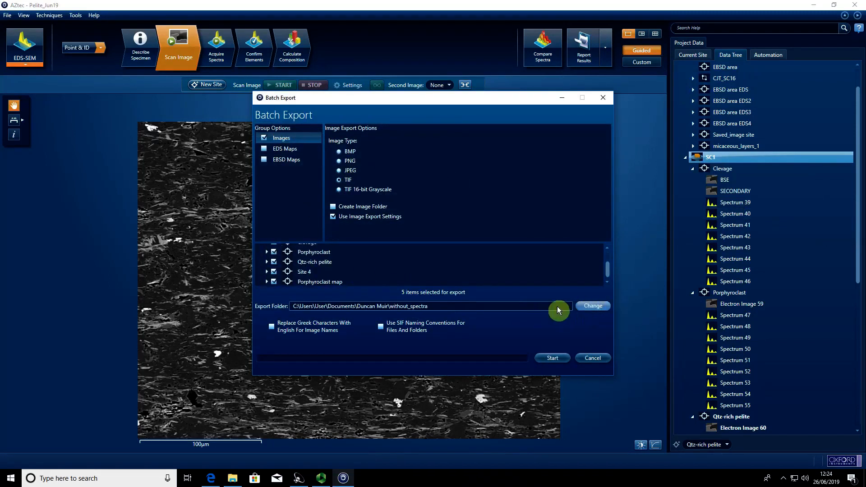
mouse_move(552, 358)
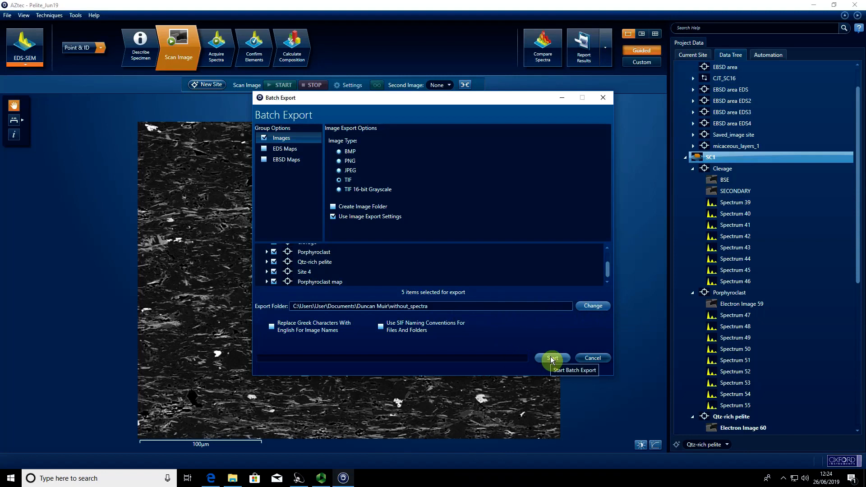
left_click(551, 358)
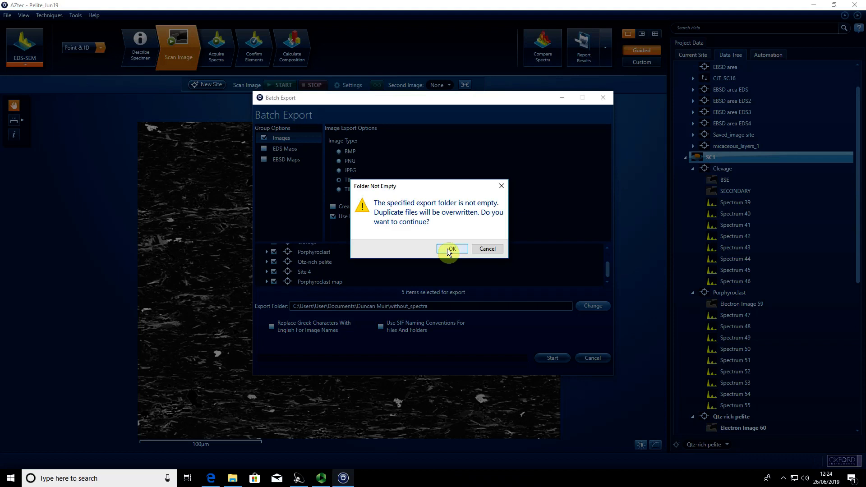
left_click(451, 249)
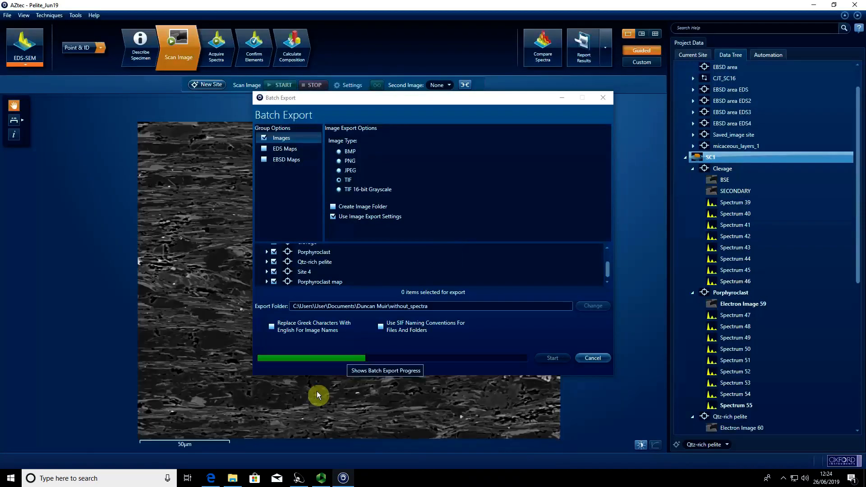
left_click(551, 358)
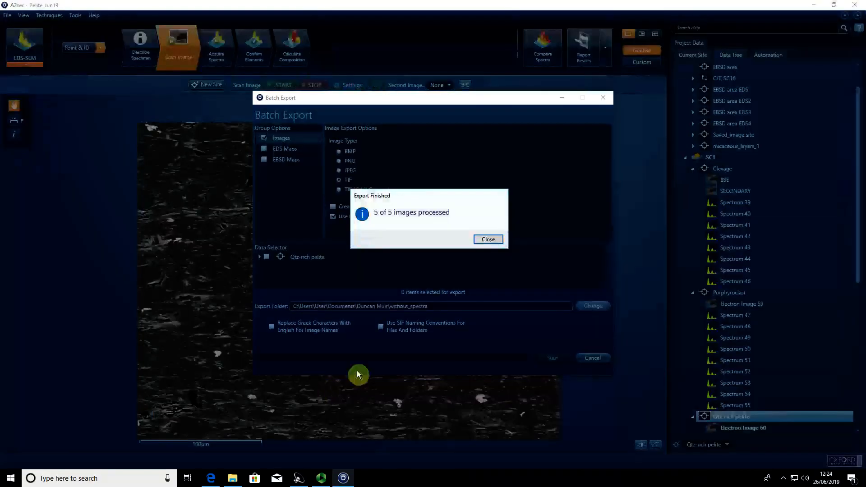
left_click(487, 239)
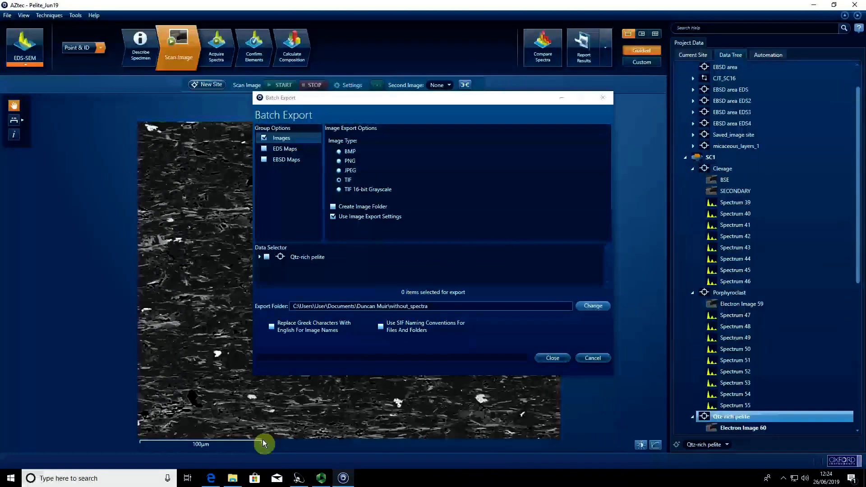
left_click(592, 306)
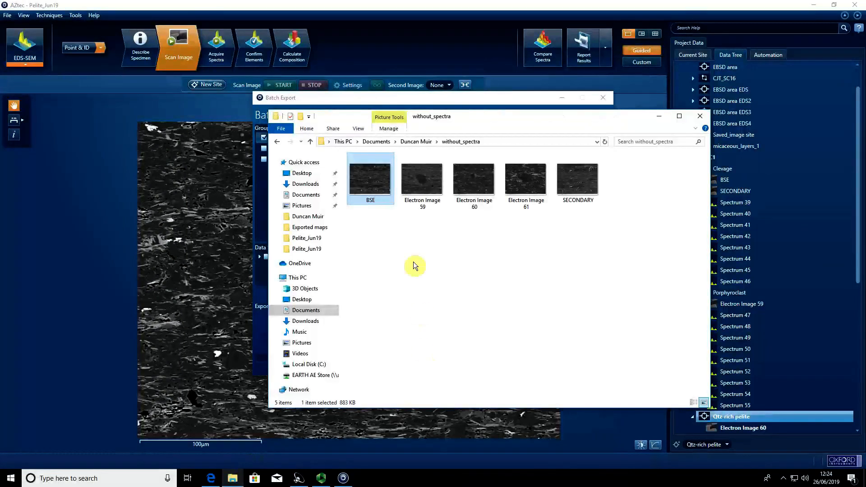
mouse_move(422, 187)
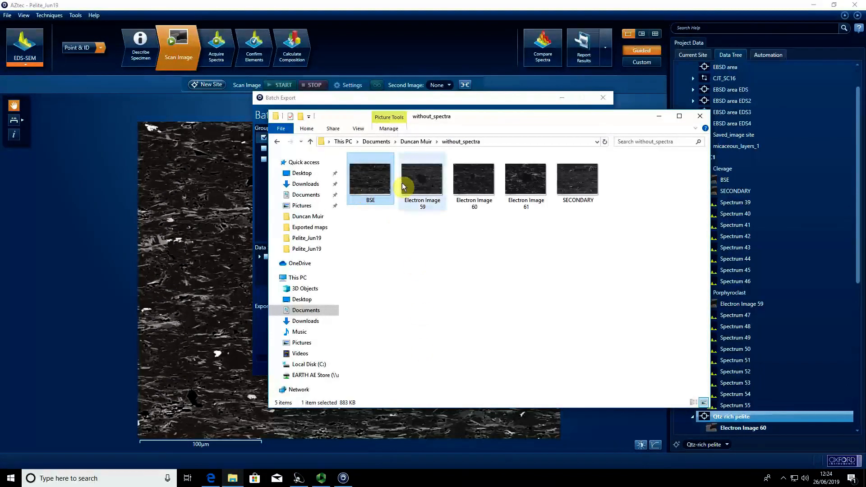
double_click(422, 177)
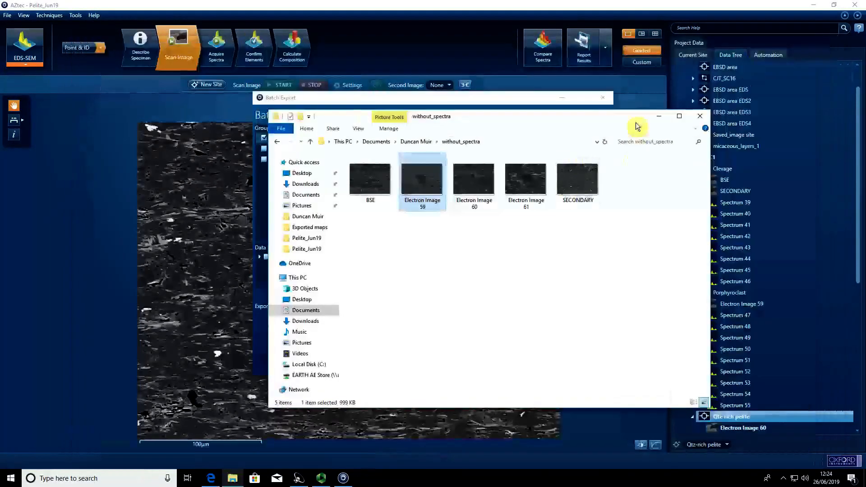
left_click(700, 116)
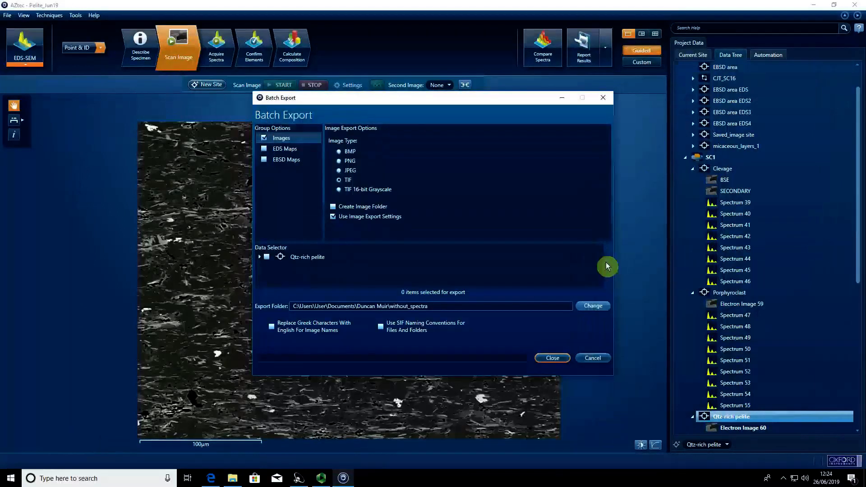
mouse_move(556, 336)
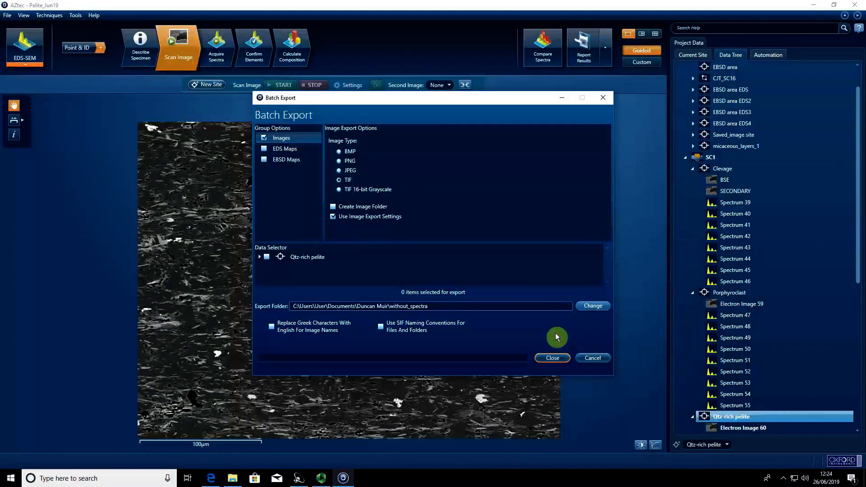